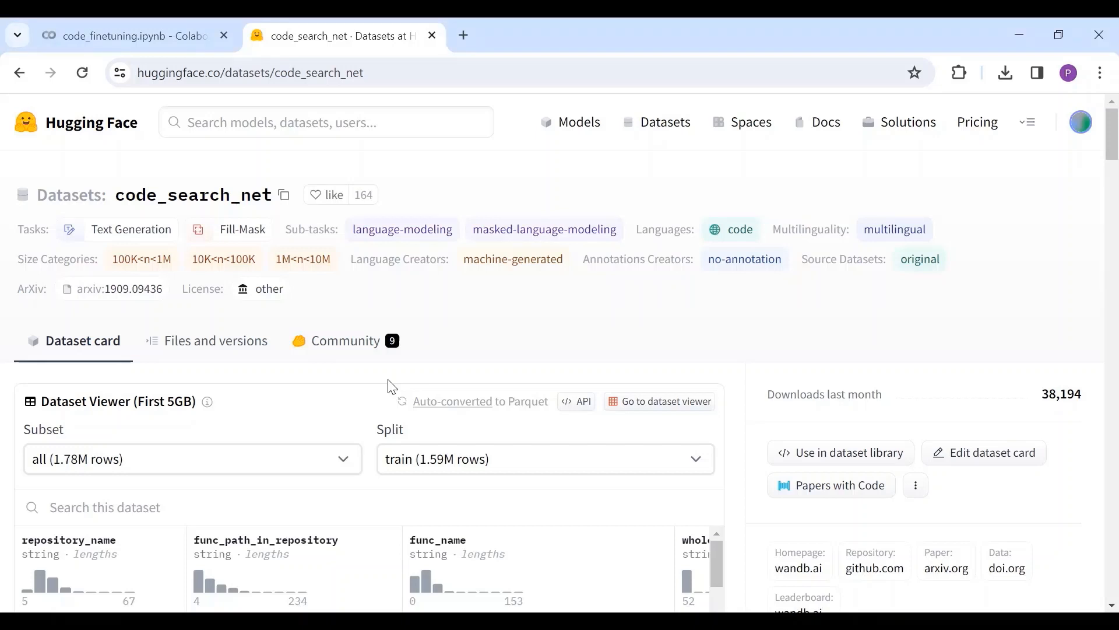
{"action": "mouse_move", "coordinate": [302, 399]}
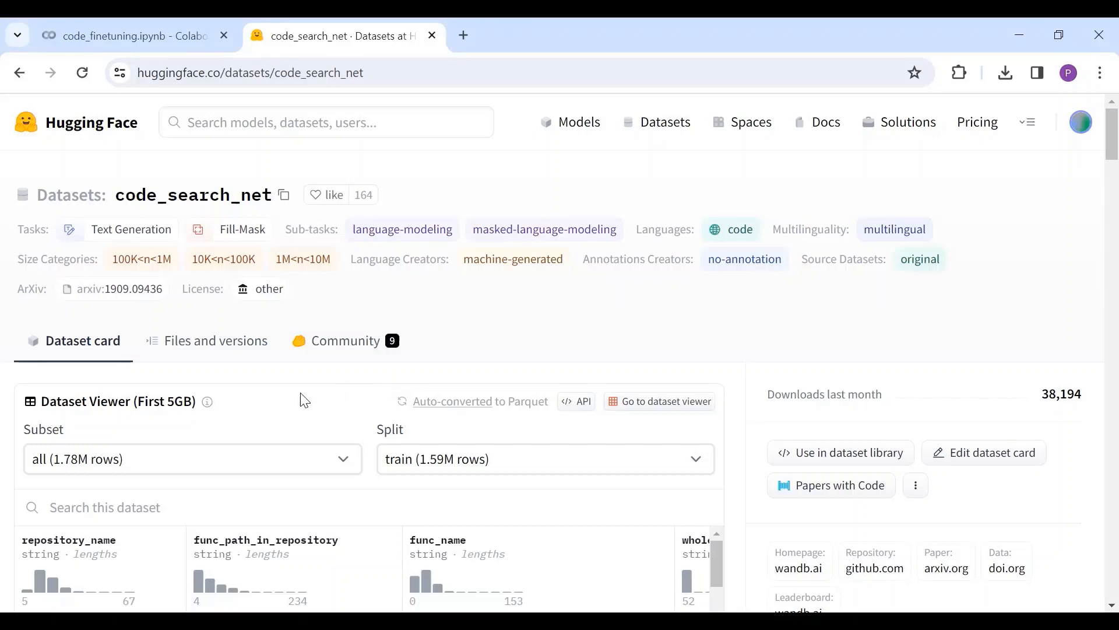
{"action": "mouse_move", "coordinate": [324, 452]}
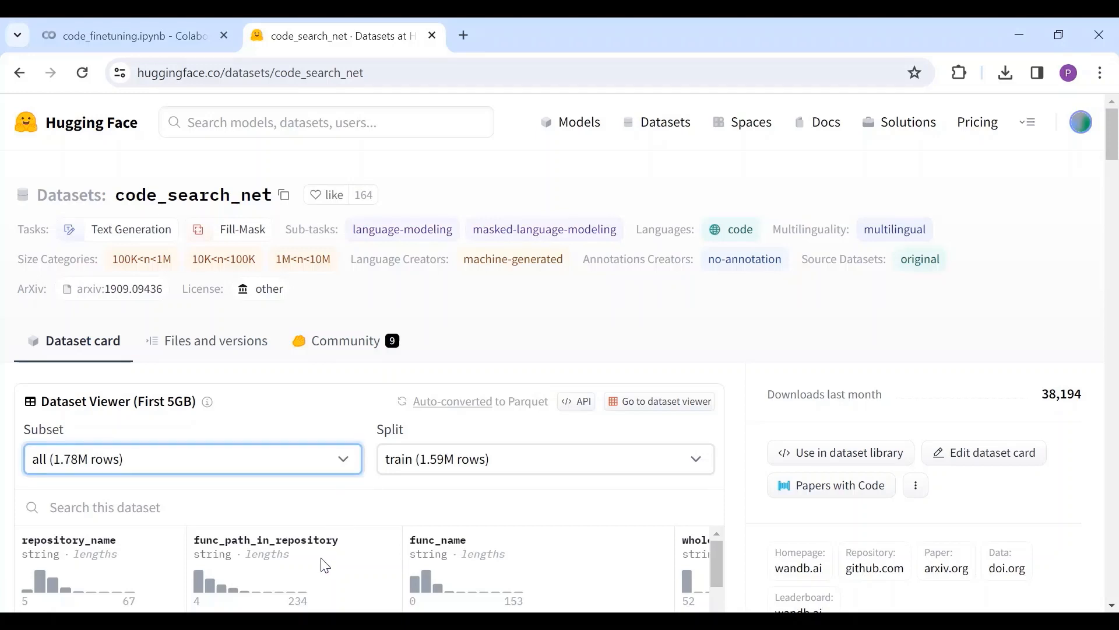
{"action": "mouse_move", "coordinate": [303, 585]}
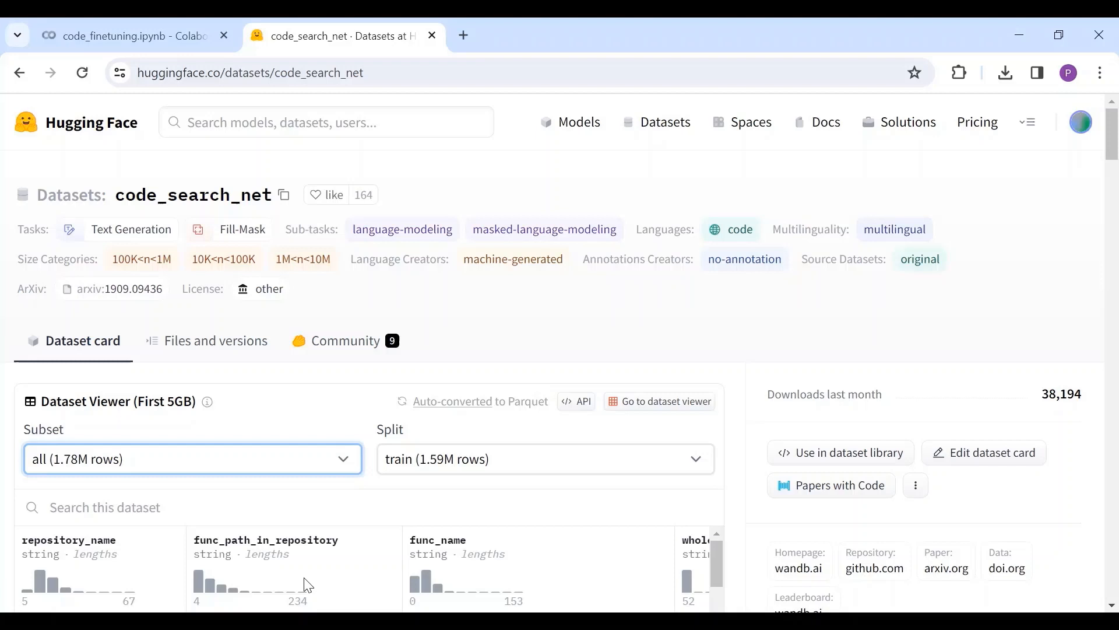
Step: Select the python subset (457k rows) in the code_search_net dataset viewer
{"action": "left_click", "coordinate": [192, 460]}
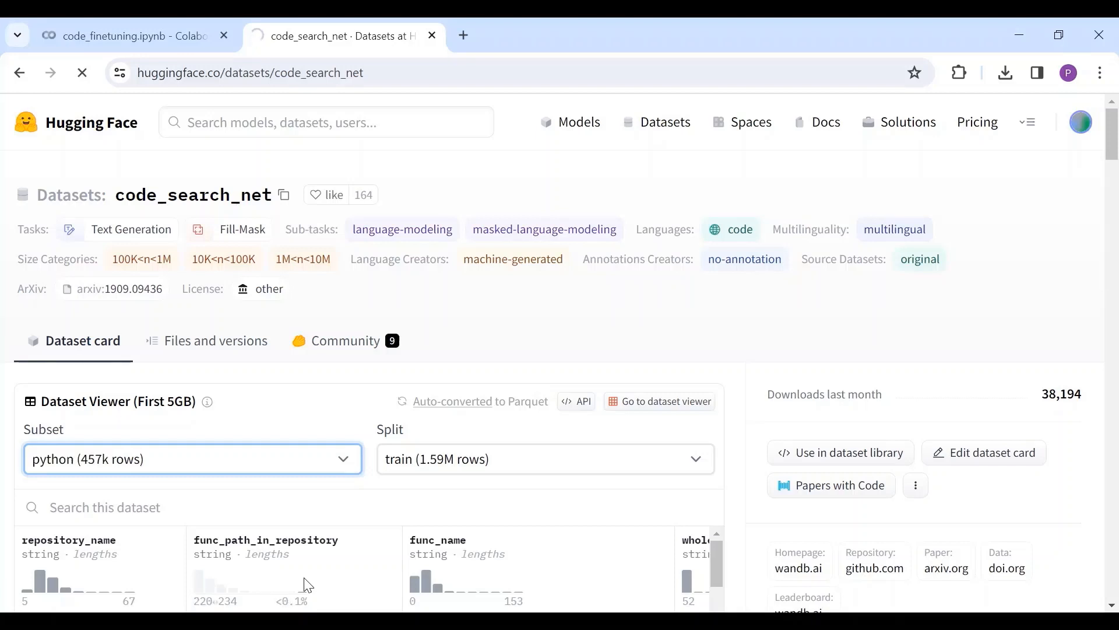
{"action": "left_click", "coordinate": [659, 401]}
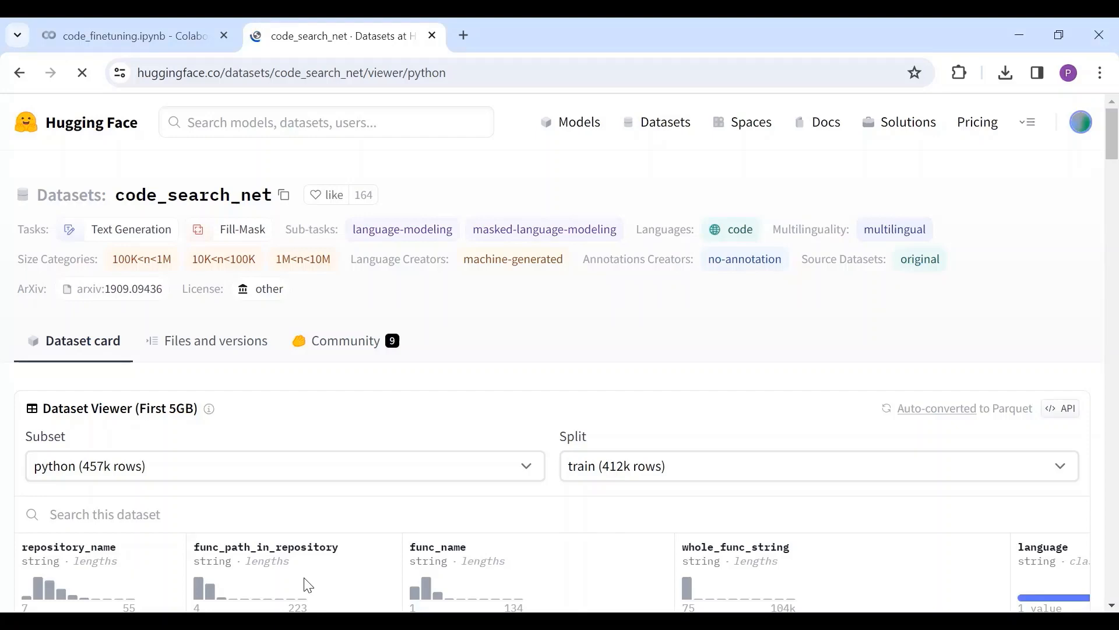
{"action": "left_click", "coordinate": [117, 34]}
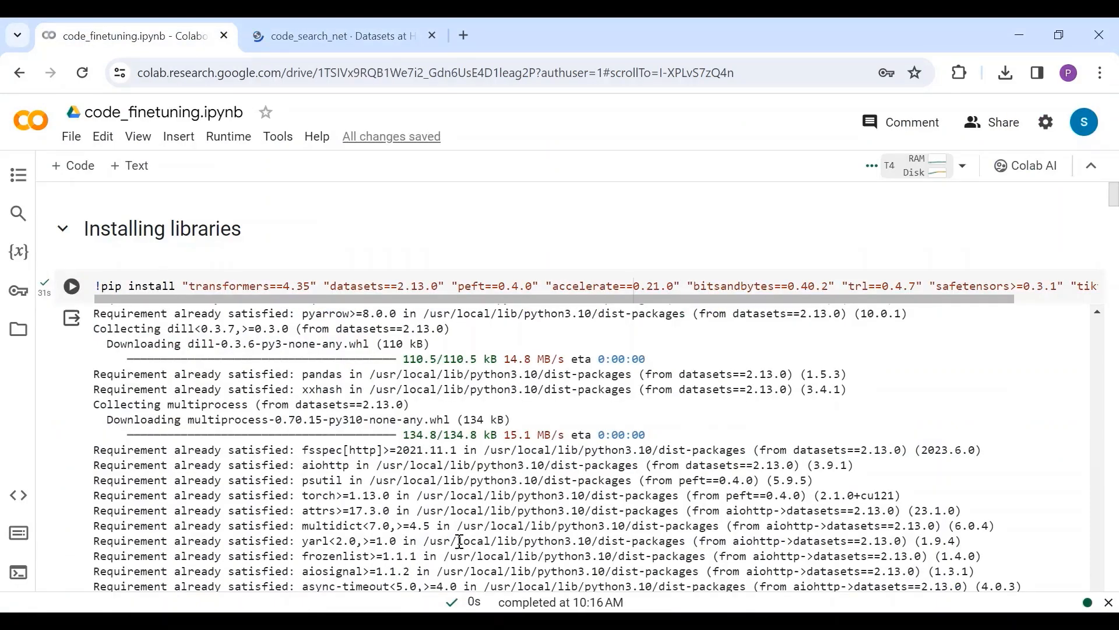
{"action": "mouse_move", "coordinate": [914, 173]}
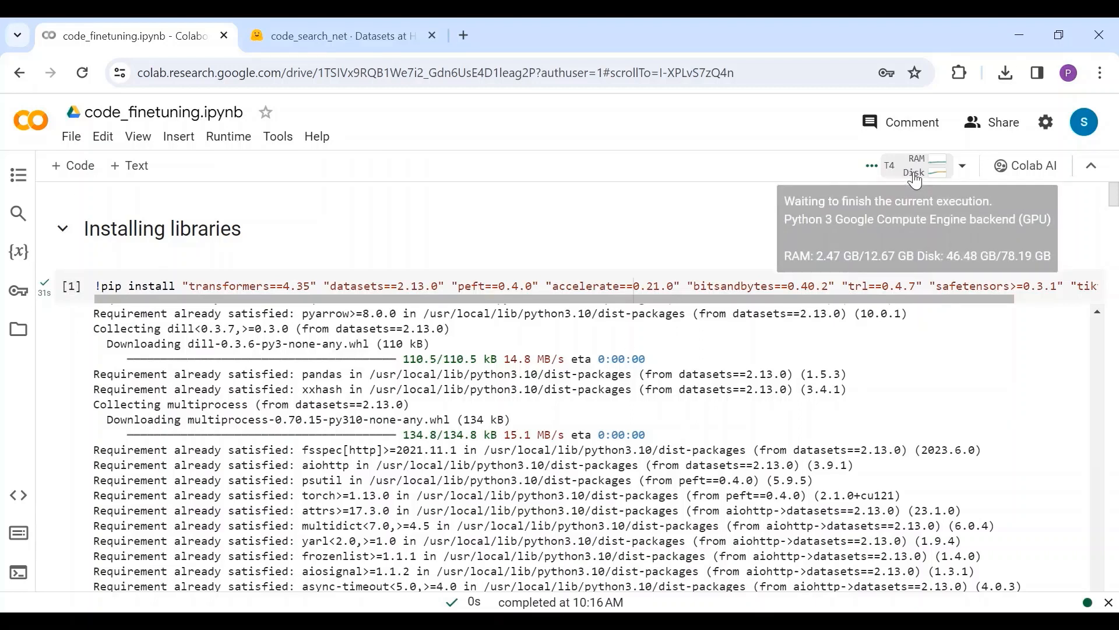
{"action": "mouse_move", "coordinate": [865, 177]}
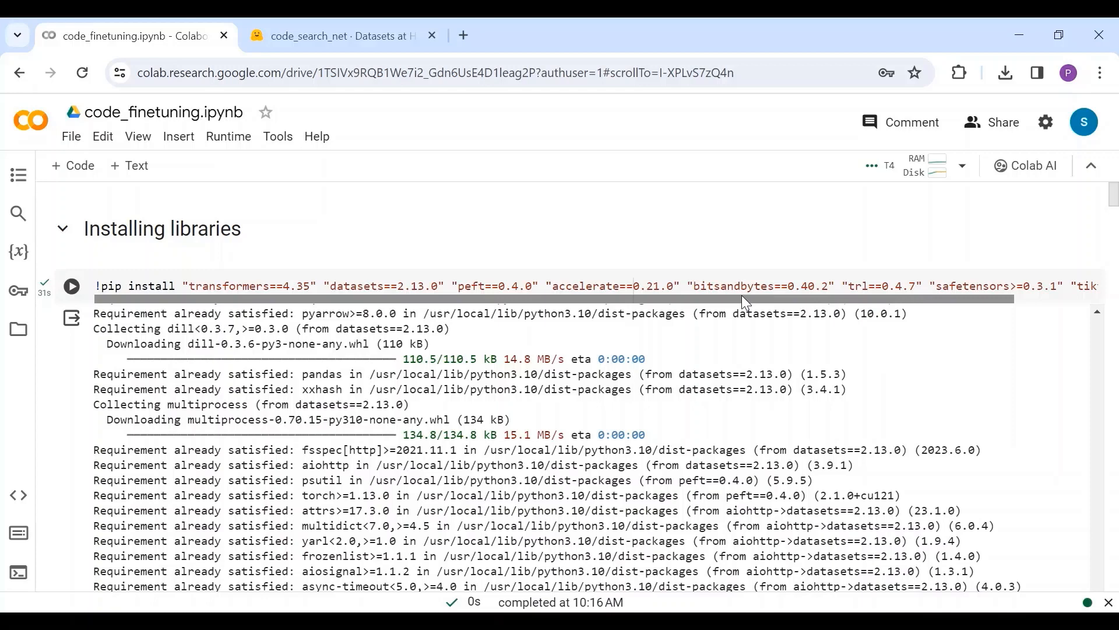
{"action": "mouse_move", "coordinate": [908, 175]}
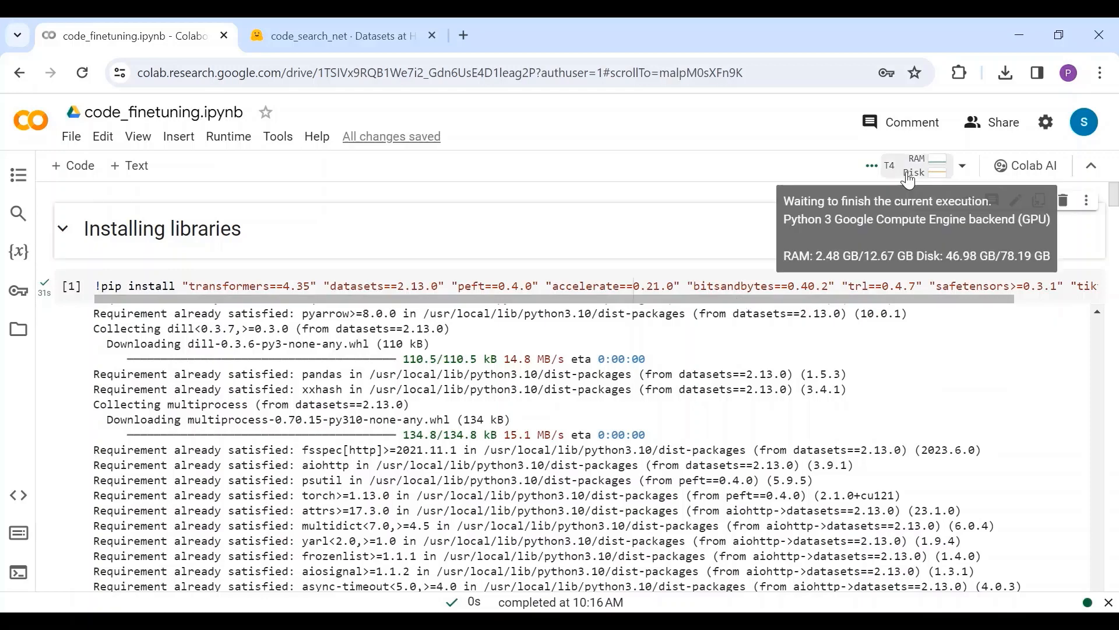
{"action": "mouse_move", "coordinate": [695, 352]}
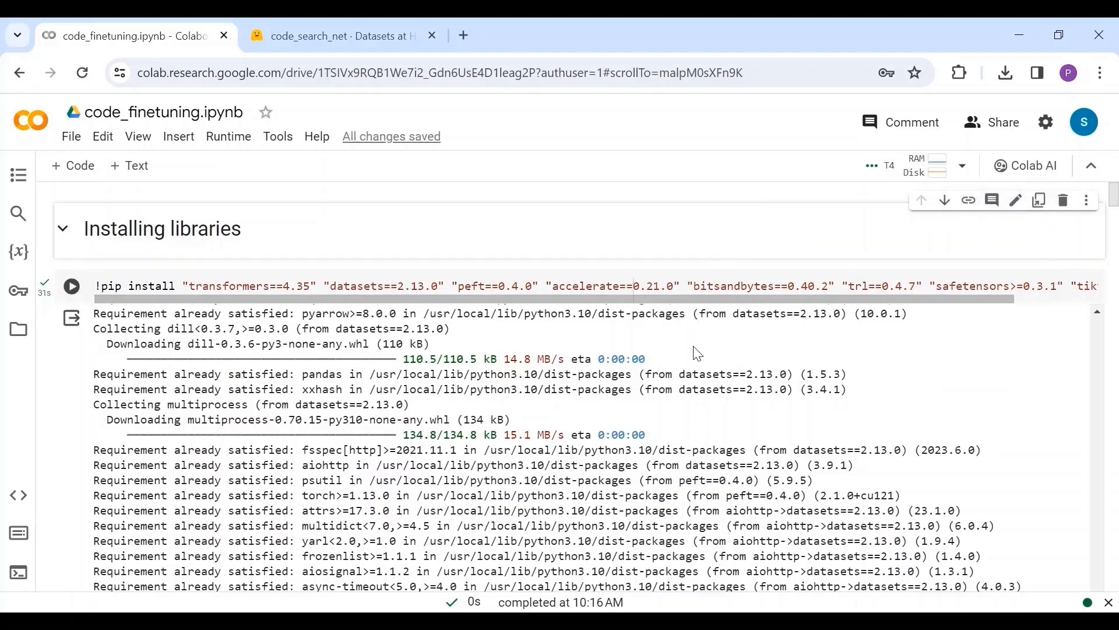
Step: Scroll past the pip install output to the imports cell for pandas, torch, peft, transformers and trl
{"action": "scroll", "scroll_direction": "down", "scroll_amount": 3}
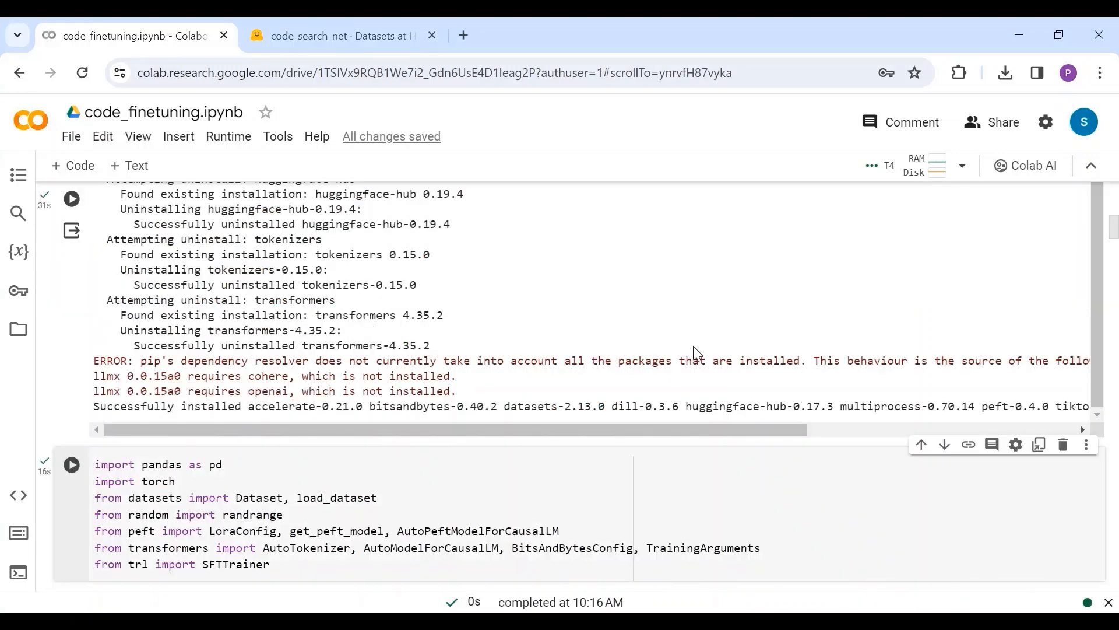
{"action": "scroll", "scroll_direction": "down", "scroll_amount": 3}
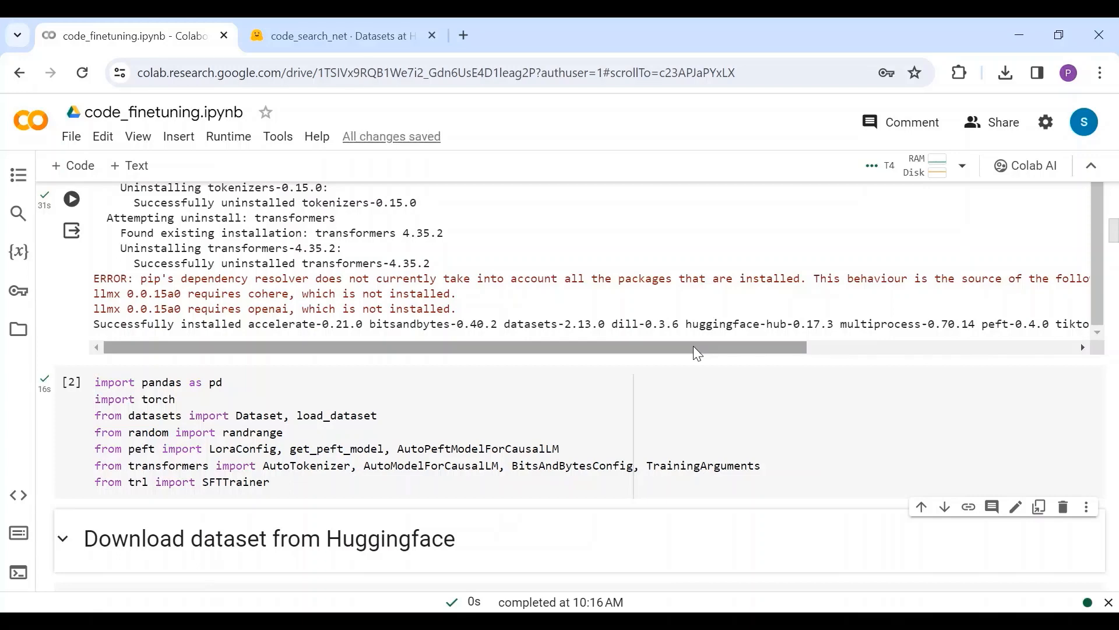
Step: Review the 500-row python split, highlight the func_code_string feature, and view the first example's code
{"action": "scroll", "scroll_direction": "down", "scroll_amount": 3}
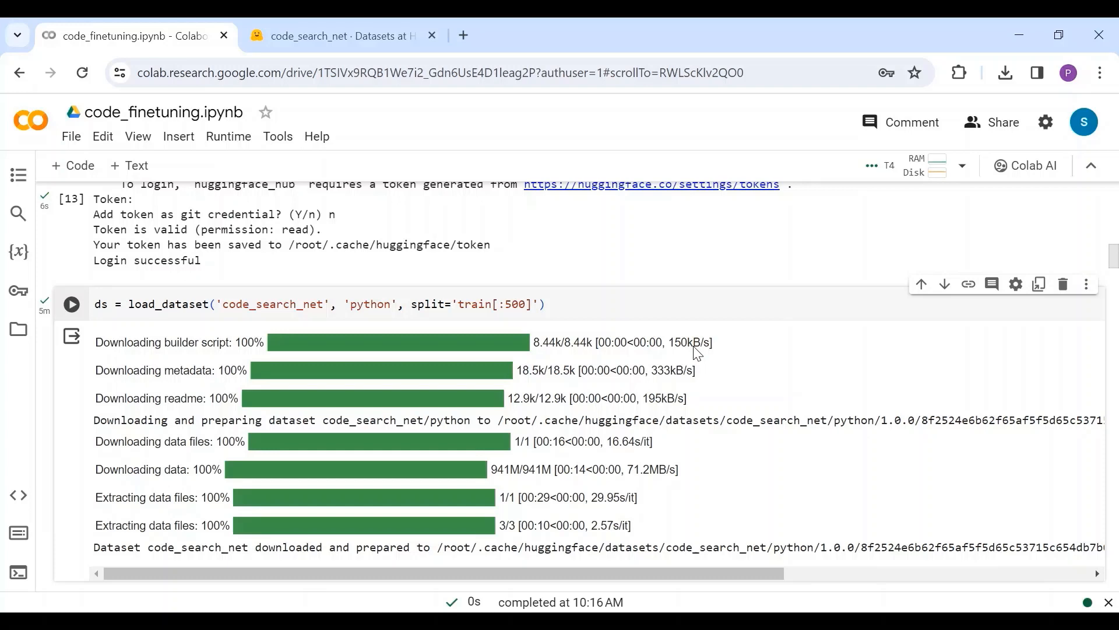
{"action": "scroll", "scroll_direction": "down", "scroll_amount": 3}
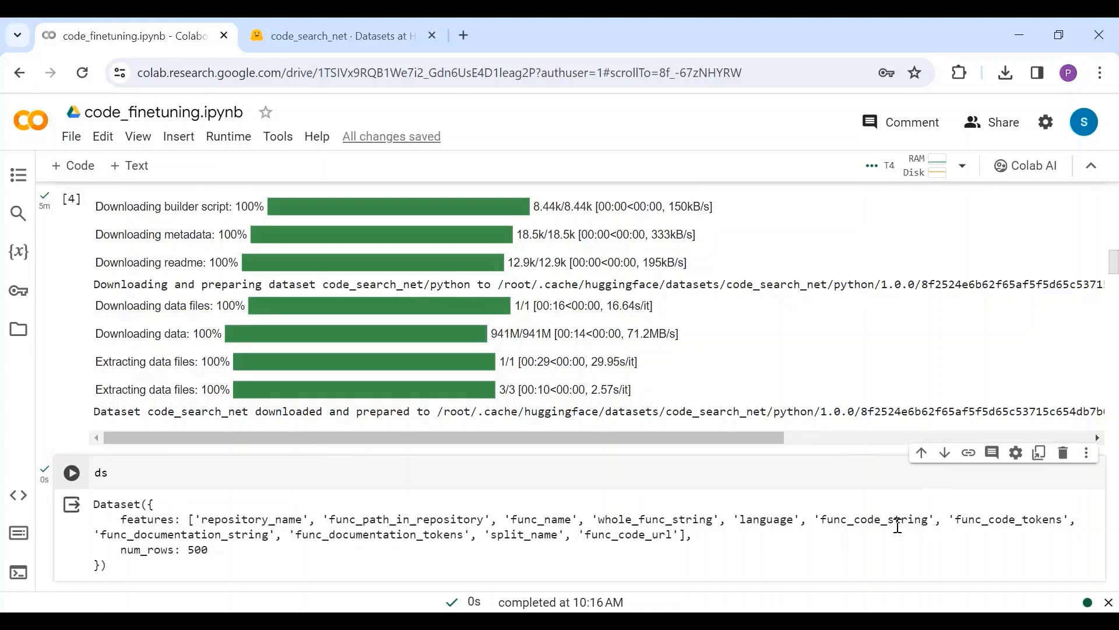
{"action": "double_click", "coordinate": [873, 520]}
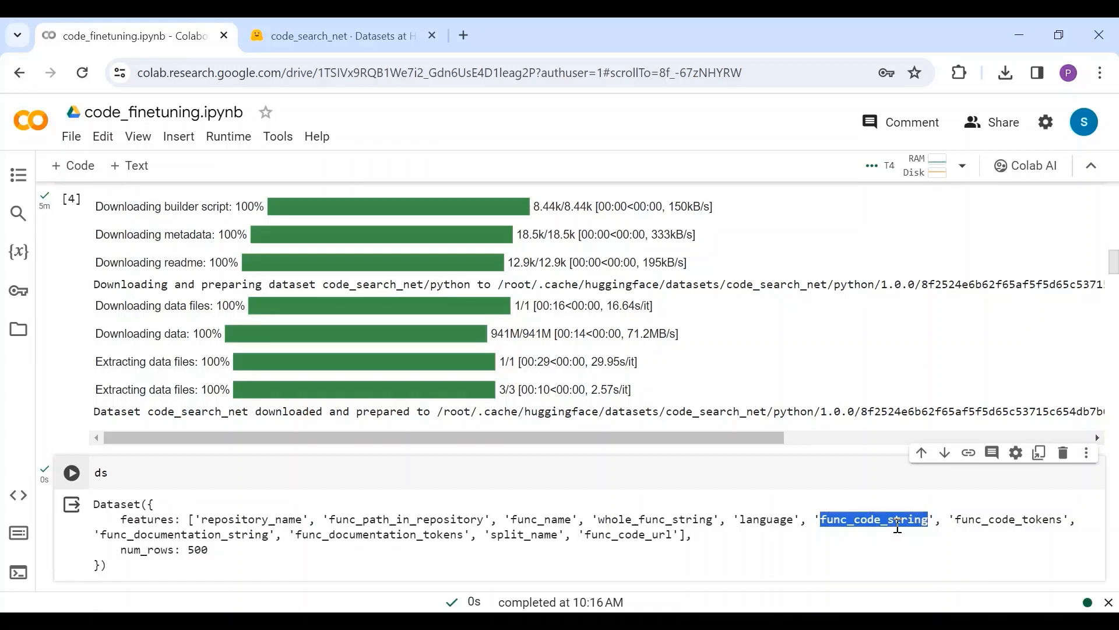
{"action": "scroll", "scroll_direction": "down", "scroll_amount": 3}
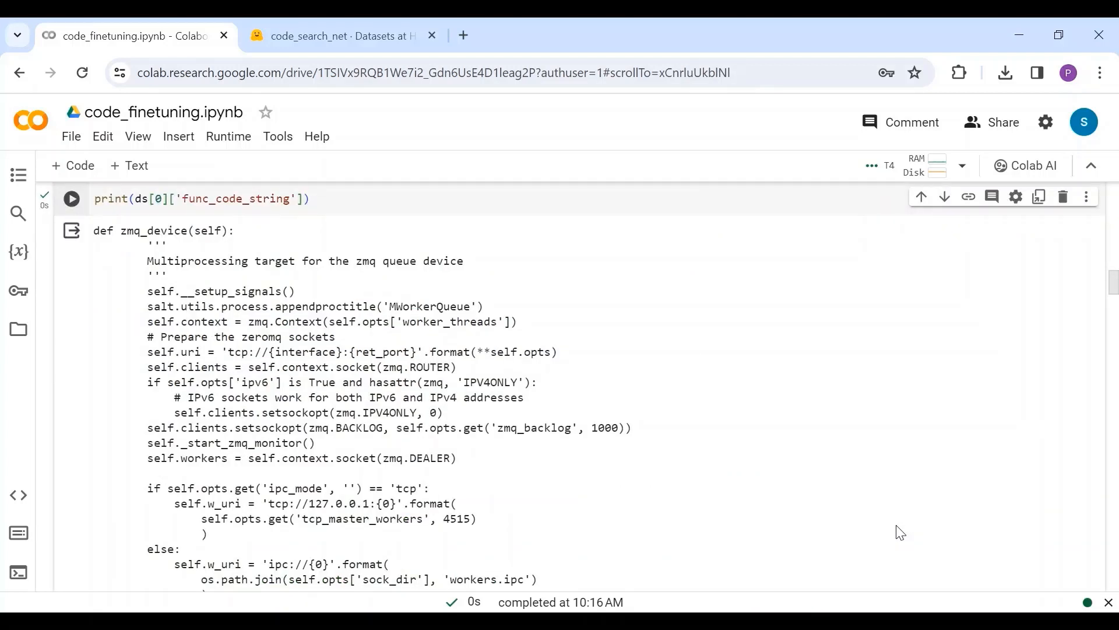
Step: Scroll past the 4-bit model load and LoRA config to the trainer.train() run at step 237 of 2500
{"action": "scroll", "scroll_direction": "down", "scroll_amount": 3}
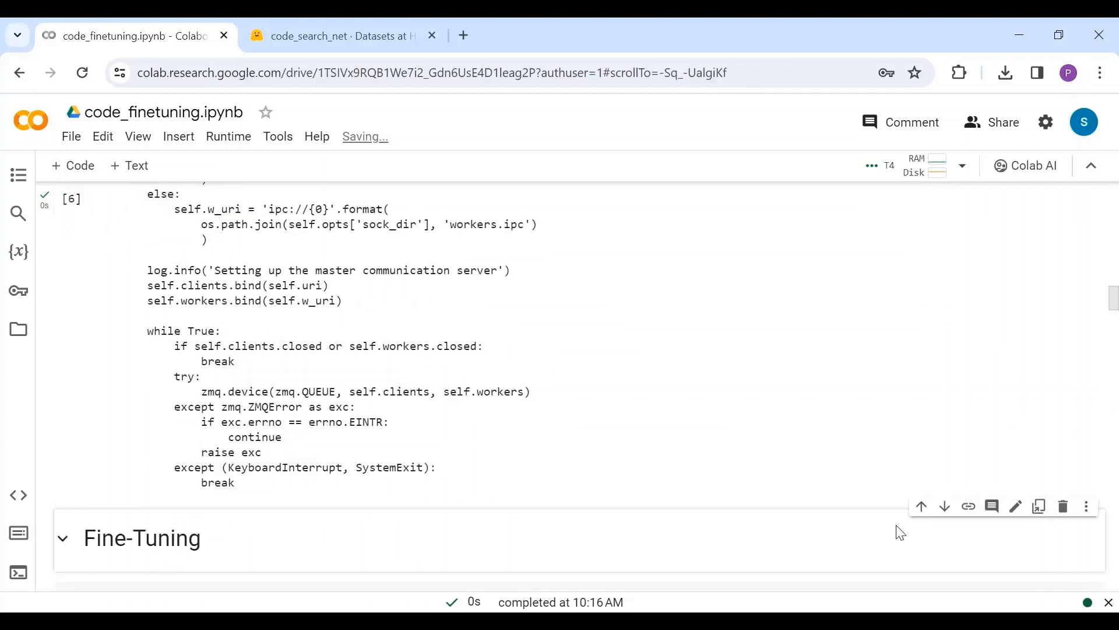
{"action": "scroll", "scroll_direction": "down", "scroll_amount": 3}
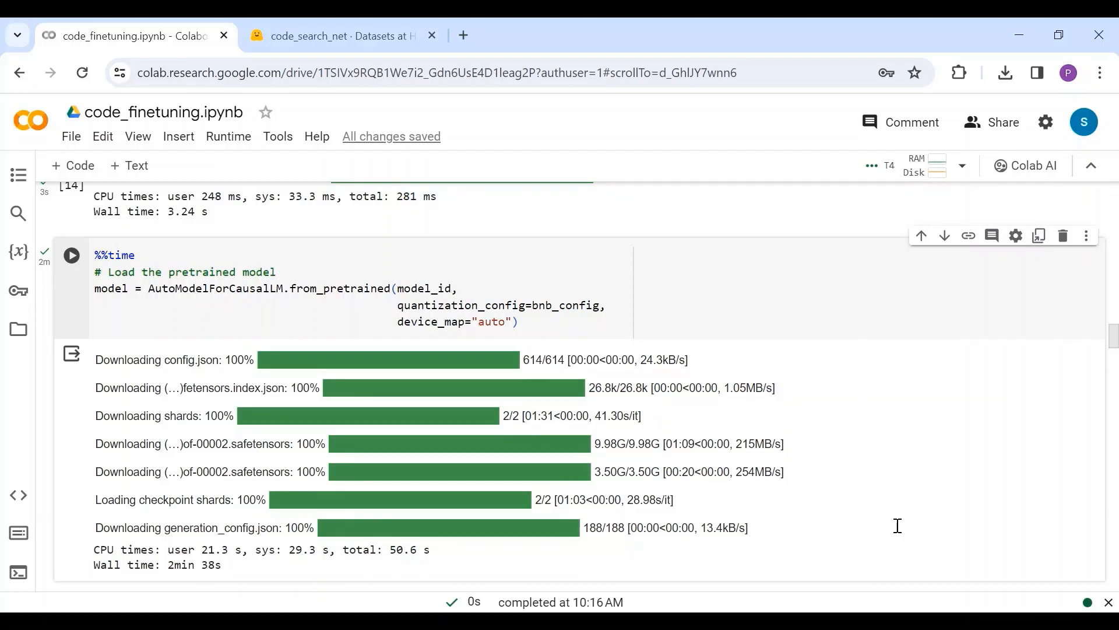
{"action": "scroll", "scroll_direction": "down", "scroll_amount": 3}
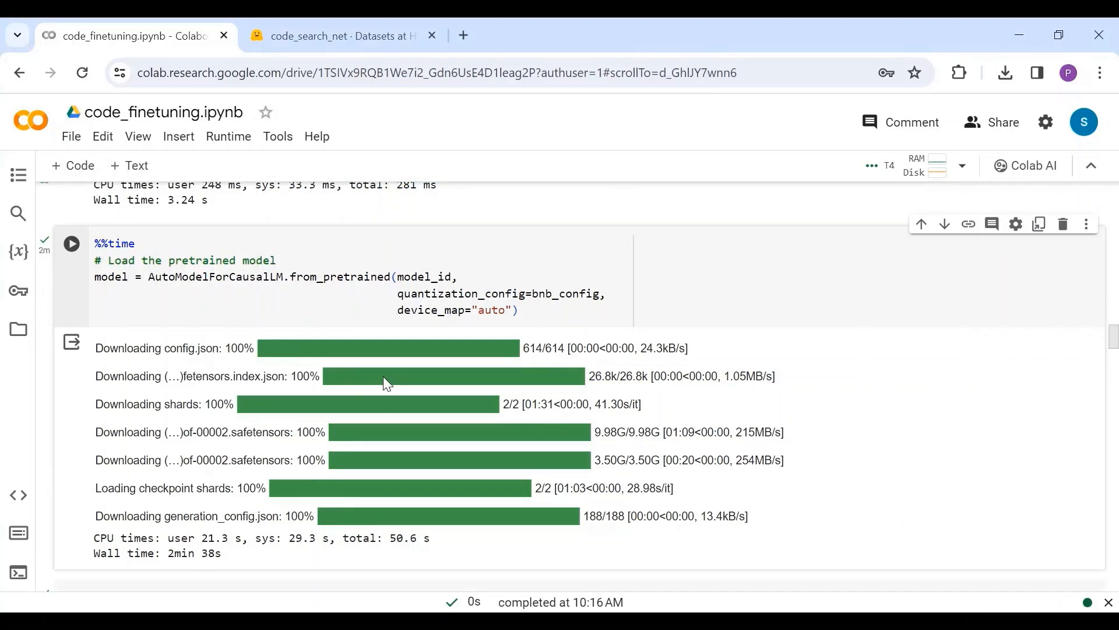
{"action": "scroll", "scroll_direction": "down", "scroll_amount": 3}
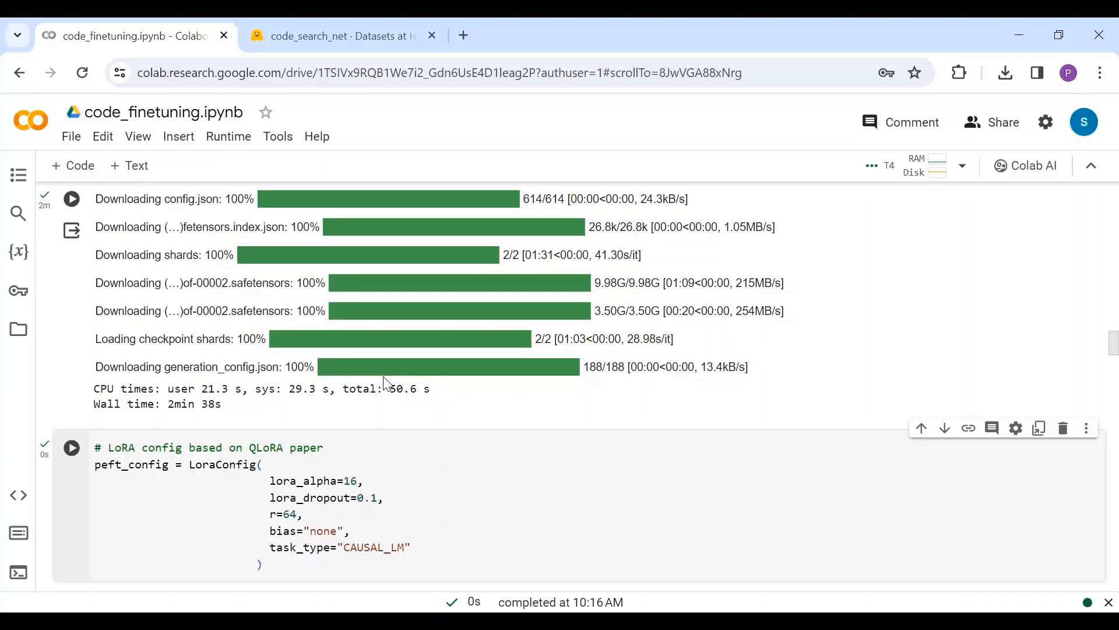
{"action": "scroll", "scroll_direction": "down", "scroll_amount": 3}
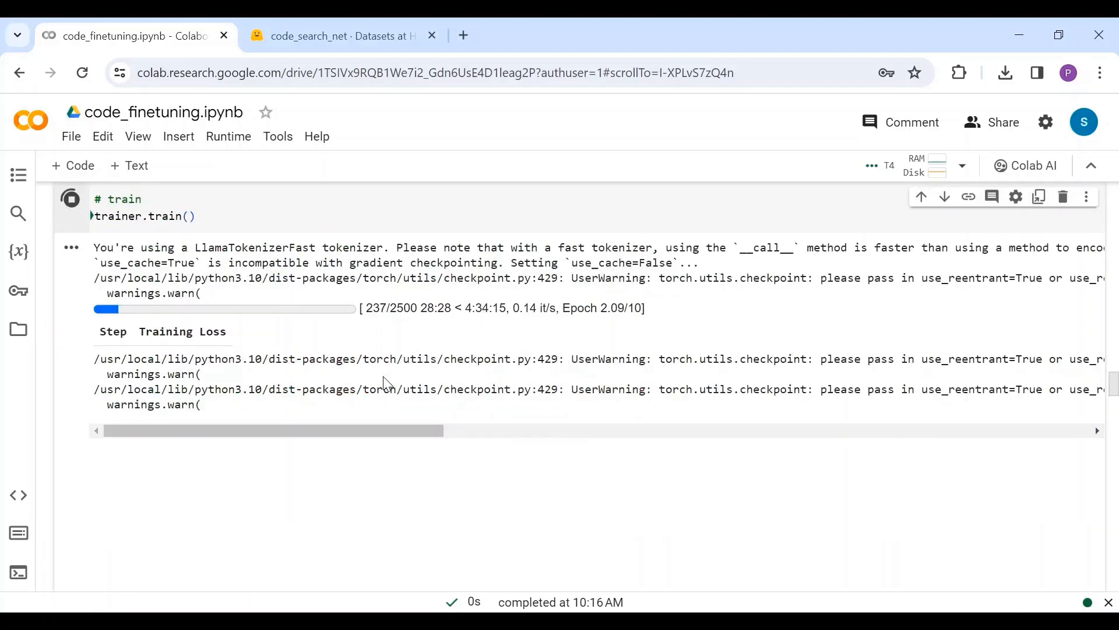
Step: Scroll to the 'Clean the memory' cells with del model, gc.collect() and torch.cuda.empty_cache()
{"action": "scroll", "scroll_direction": "down", "scroll_amount": 3}
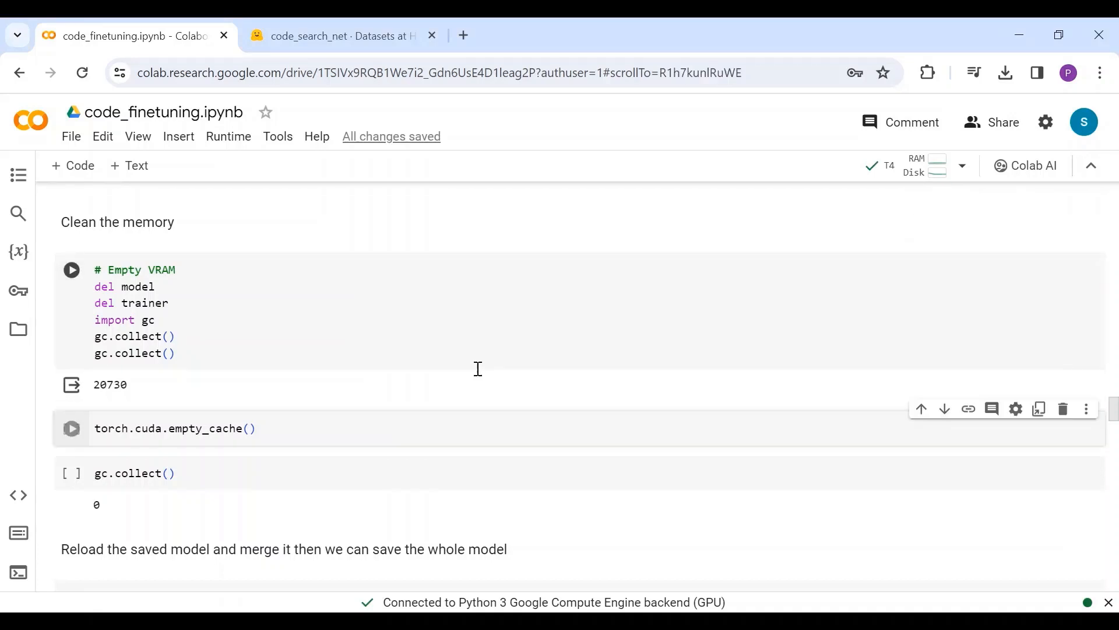
Step: Scroll past the AutoPeftModelForCausalLM reload to the test prompt and ds[91] ground-truth output
{"action": "scroll", "scroll_direction": "down", "scroll_amount": 3}
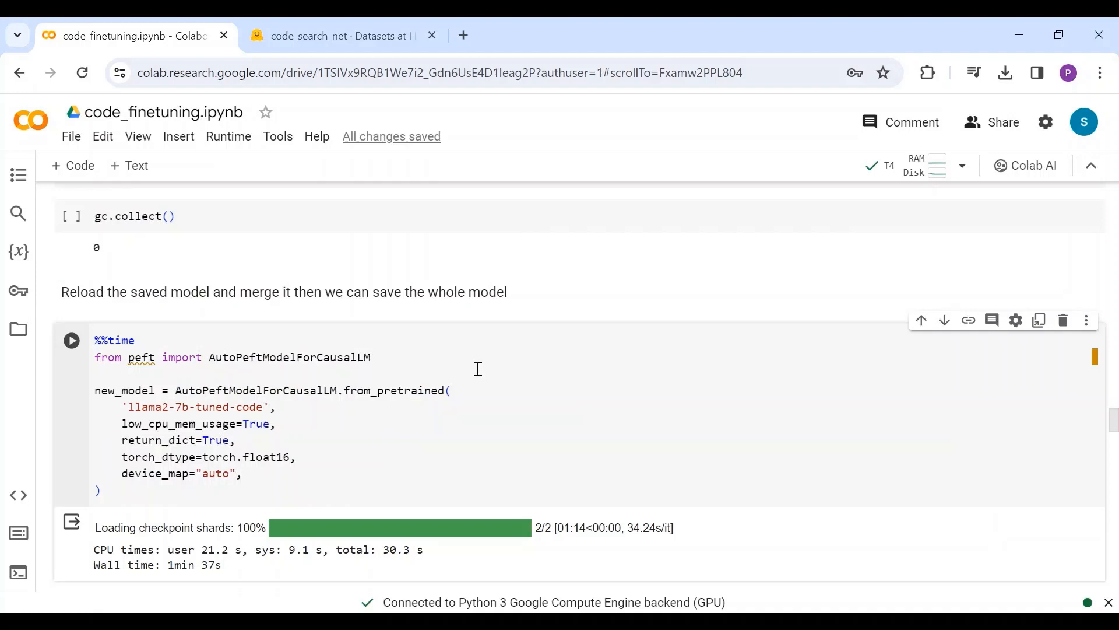
{"action": "scroll", "scroll_direction": "down", "scroll_amount": 3}
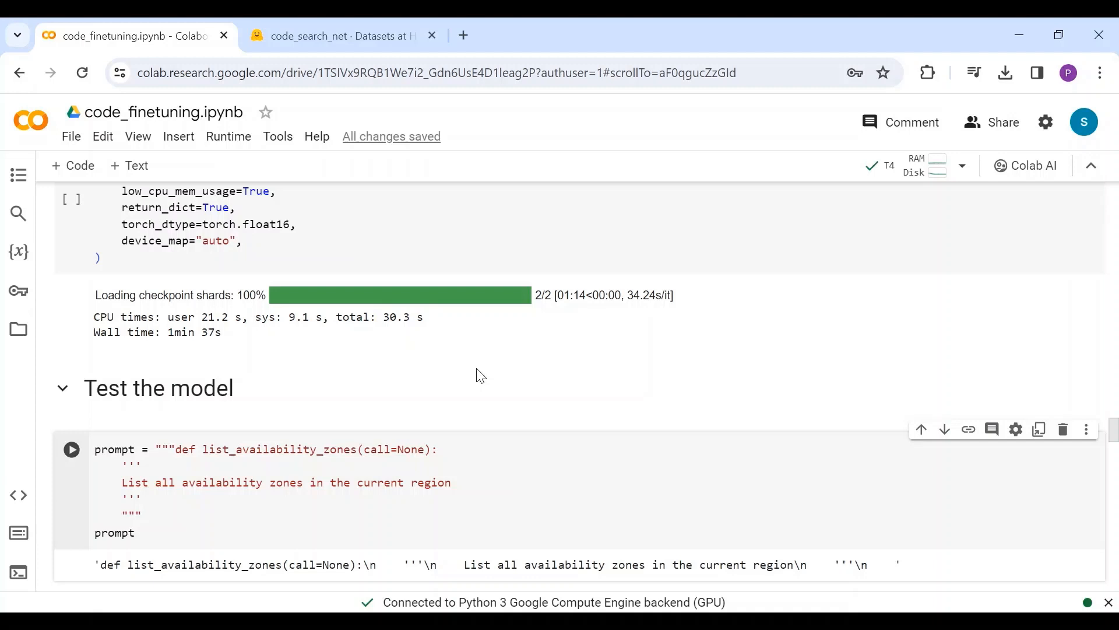
{"action": "scroll", "scroll_direction": "down", "scroll_amount": 3}
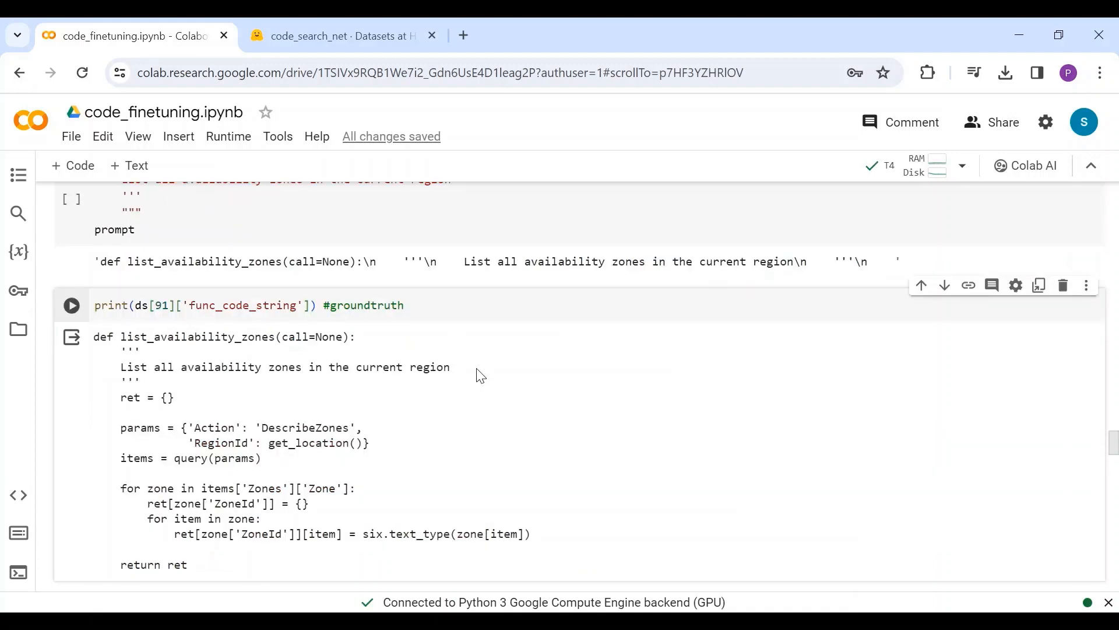
{"action": "scroll", "scroll_direction": "down", "scroll_amount": 3}
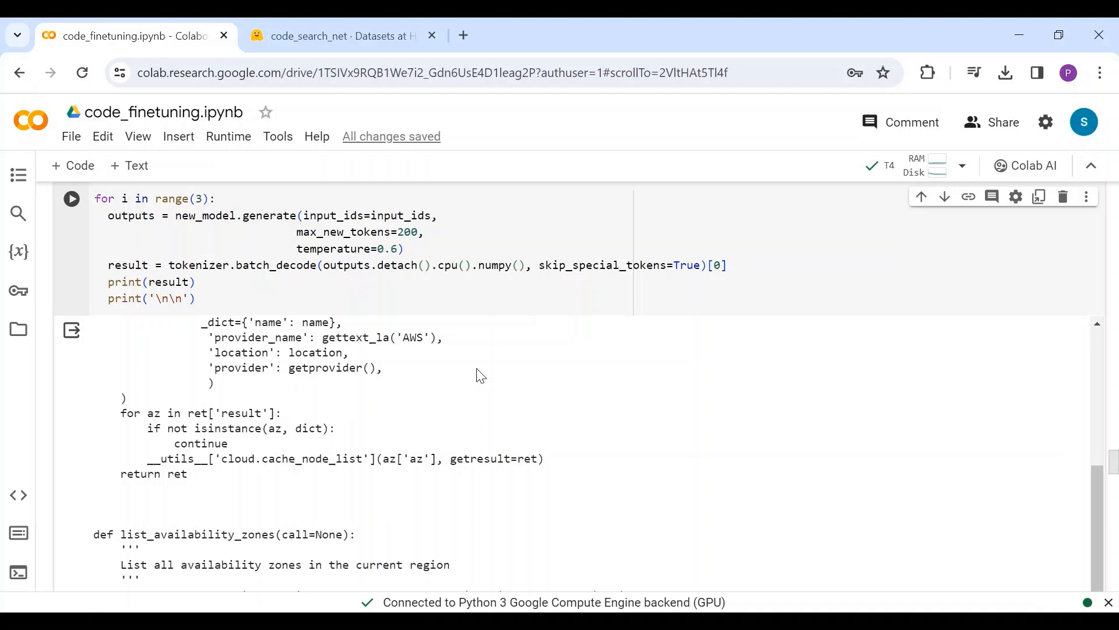
{"action": "mouse_move", "coordinate": [1032, 312]}
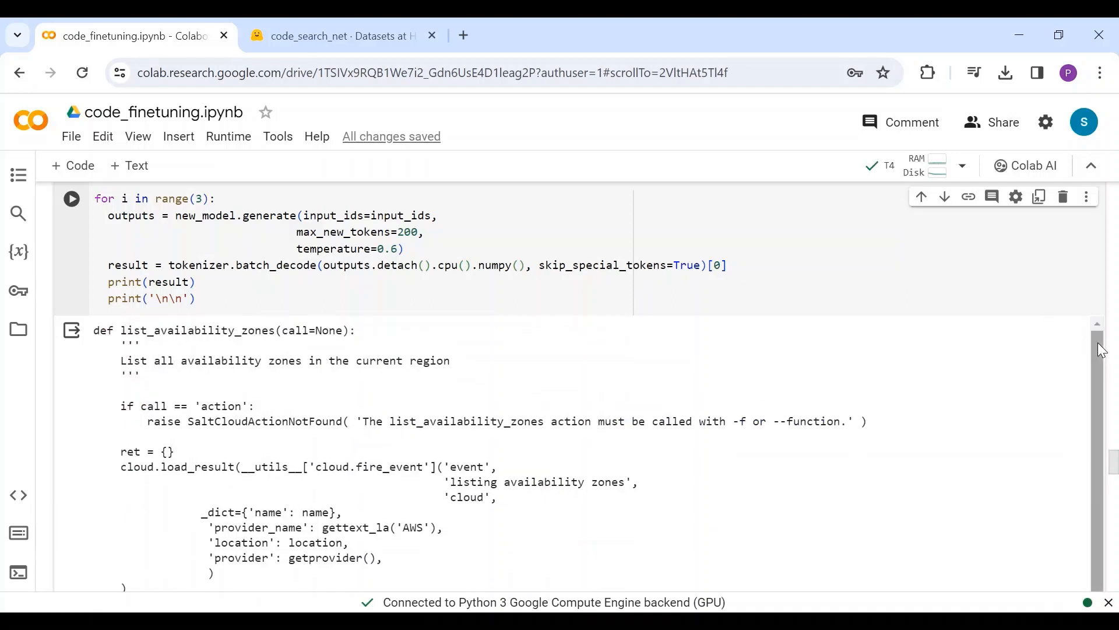
Step: Scroll through the three generated list_availability_zones functions in the output pane
{"action": "scroll", "scroll_direction": "down", "scroll_amount": 3}
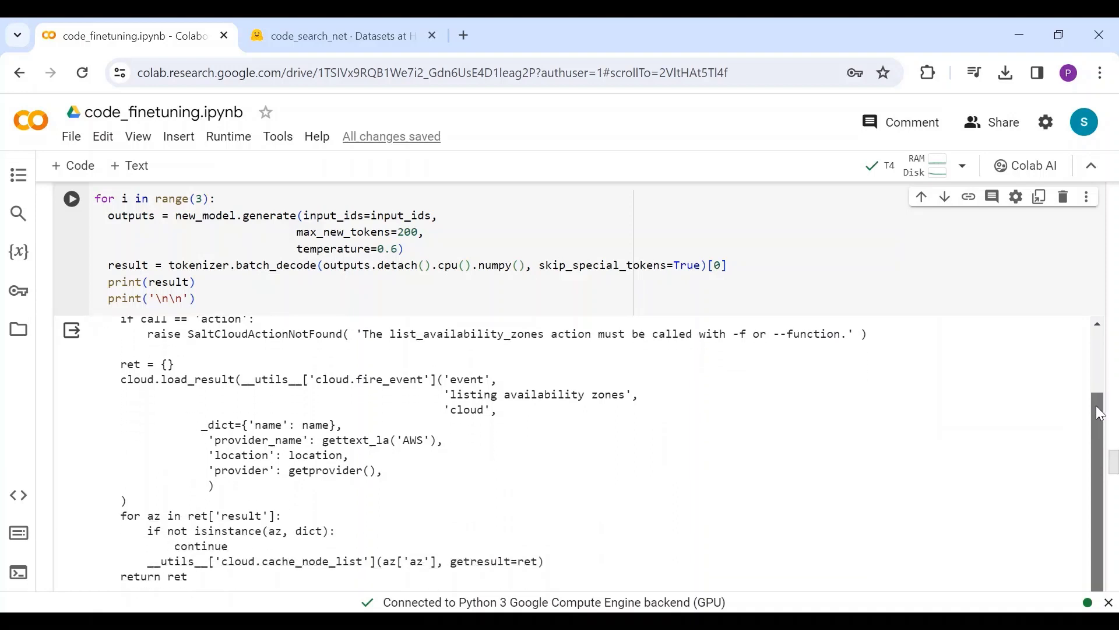
{"action": "scroll", "scroll_direction": "down", "scroll_amount": 3}
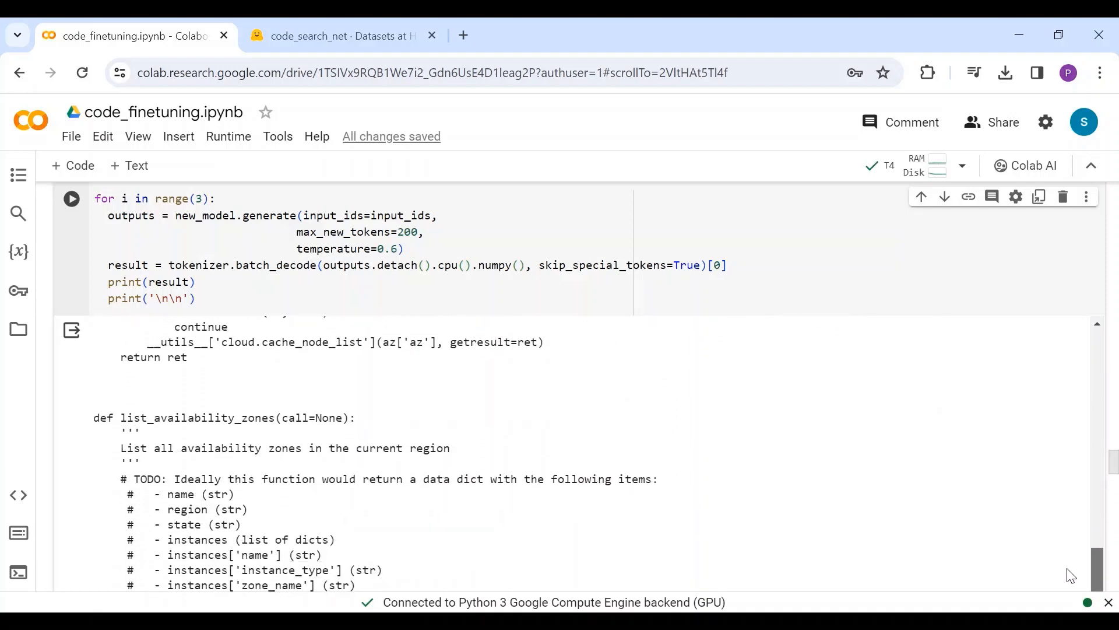
{"action": "scroll", "scroll_direction": "down", "scroll_amount": 3}
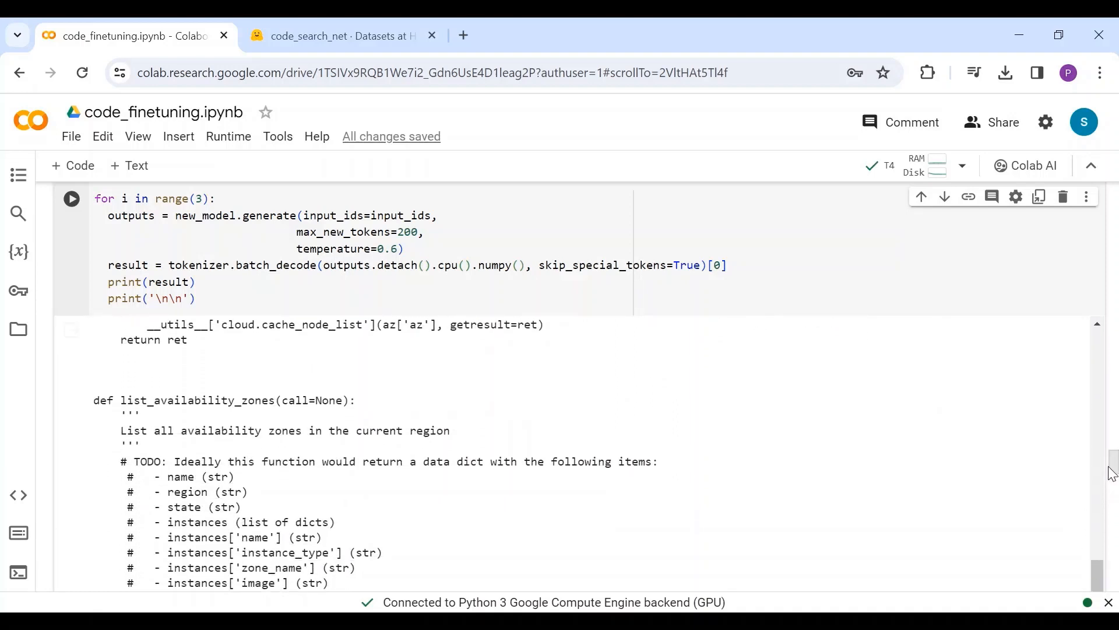
{"action": "scroll", "scroll_direction": "down", "scroll_amount": 3}
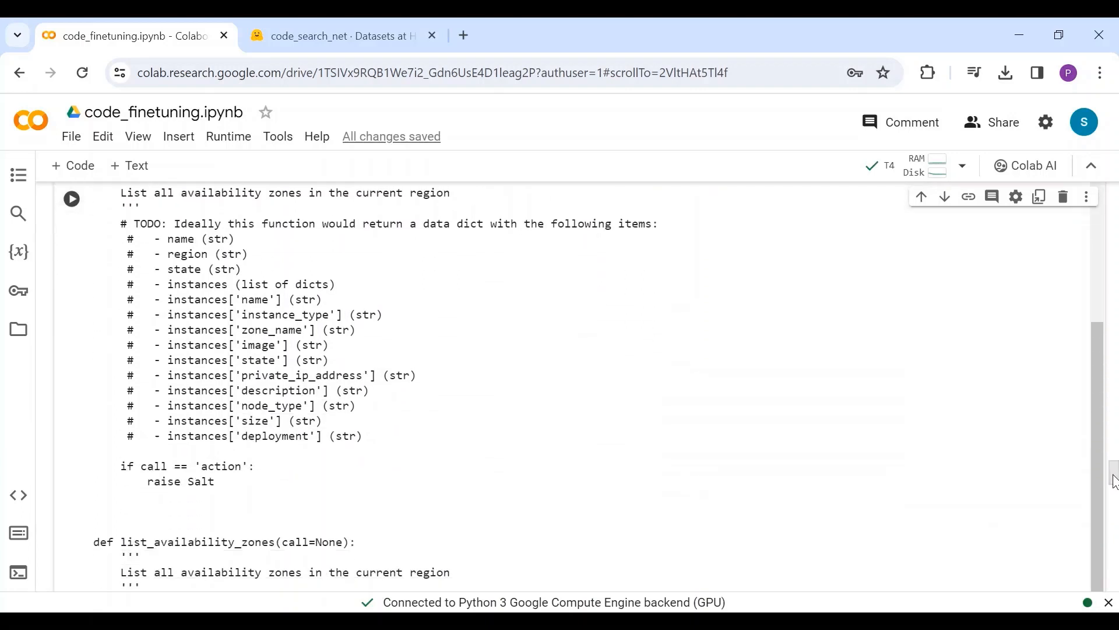
Step: Continue down to the merge_and_unload and save_pretrained cells for metallama2-7b-tuned-code
{"action": "scroll", "scroll_direction": "down", "scroll_amount": 3}
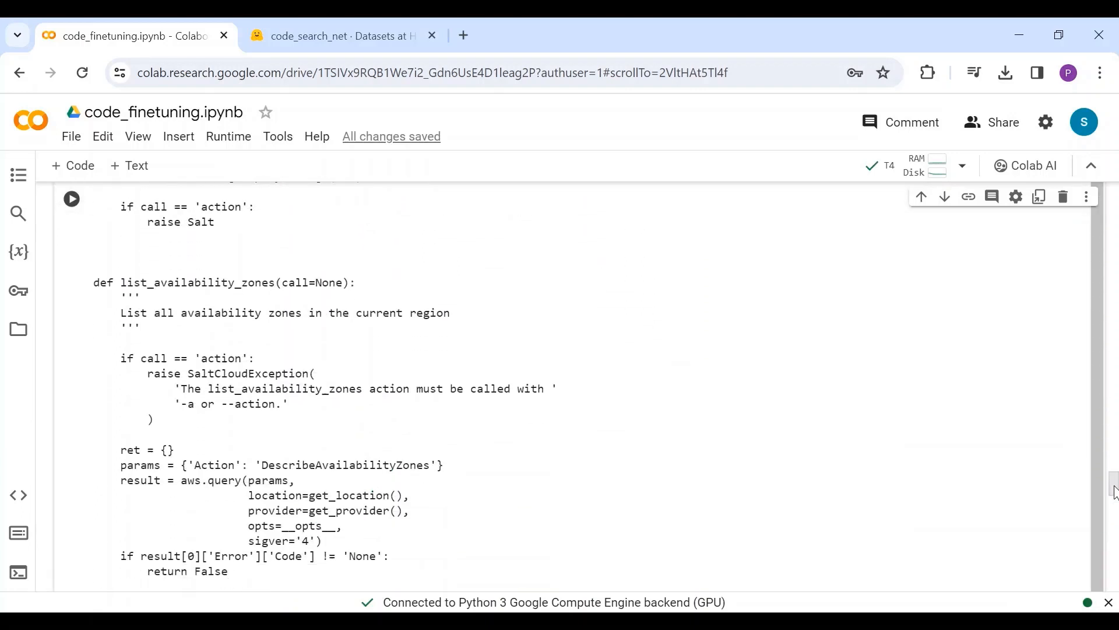
{"action": "scroll", "scroll_direction": "down", "scroll_amount": 3}
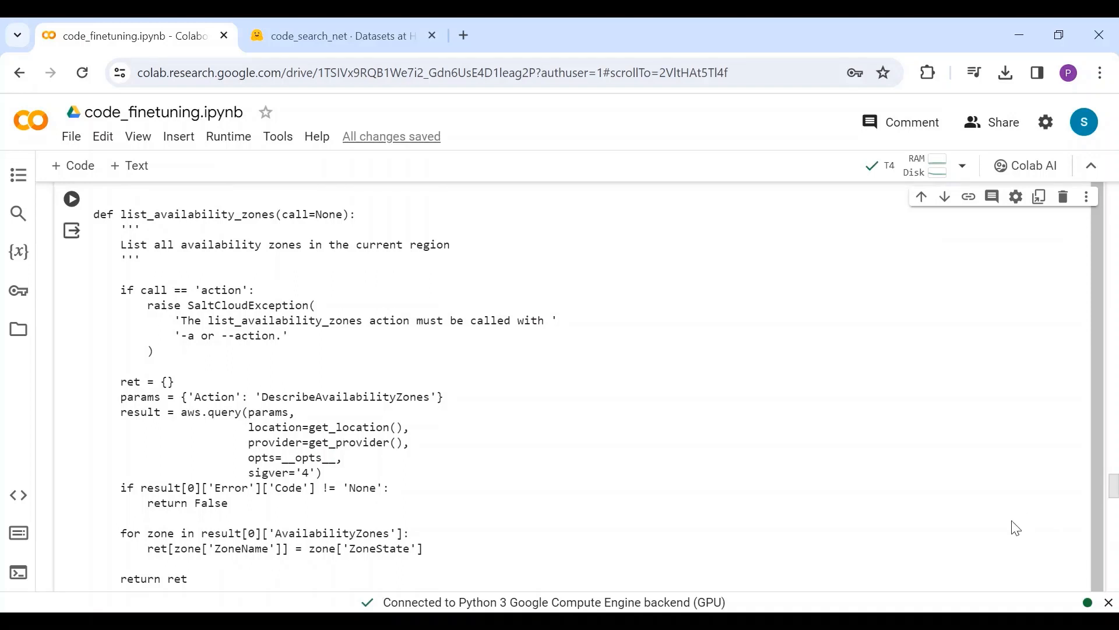
{"action": "scroll", "scroll_direction": "down", "scroll_amount": 3}
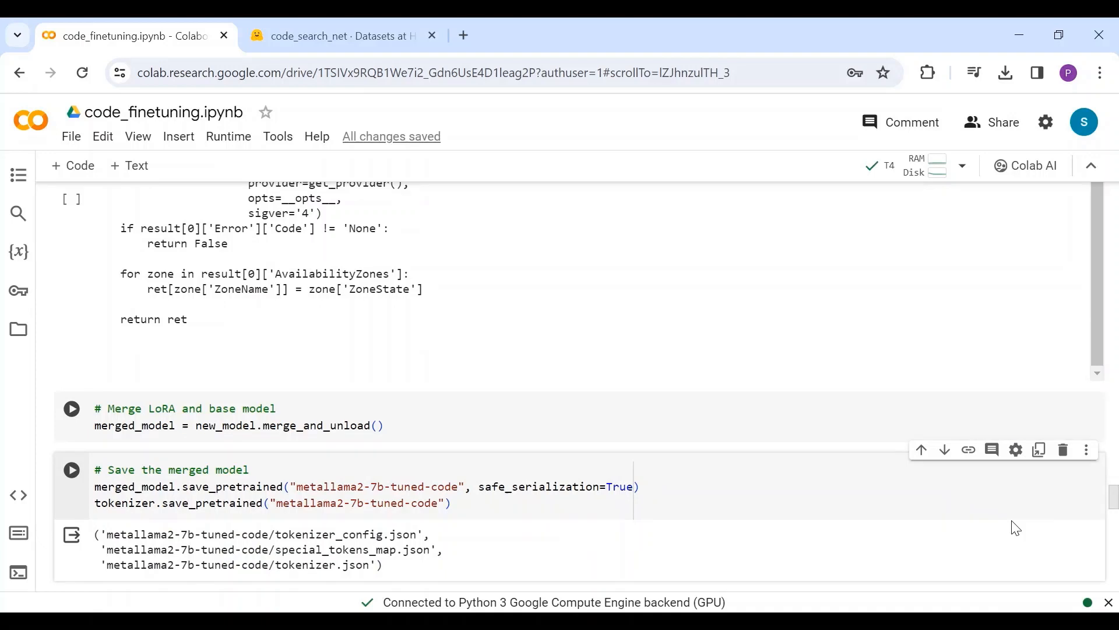
Step: Scroll to the cell pushing the merged model and tokenizer to genaitraining/llama-2-7b-code-tuned
{"action": "scroll", "scroll_direction": "down", "scroll_amount": 3}
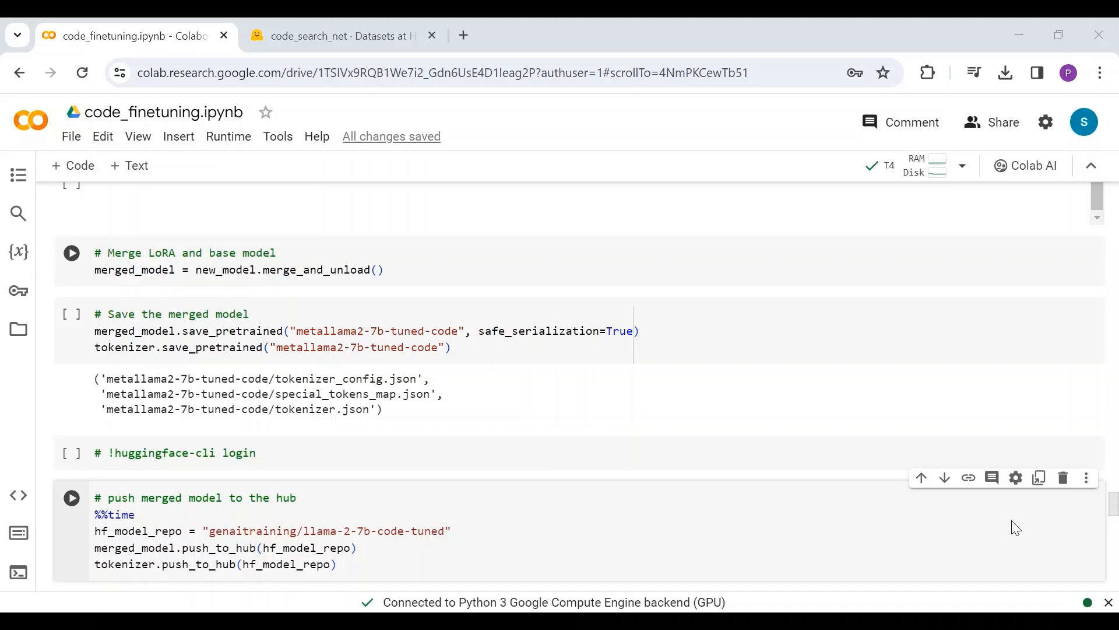
{"action": "mouse_move", "coordinate": [1038, 489]}
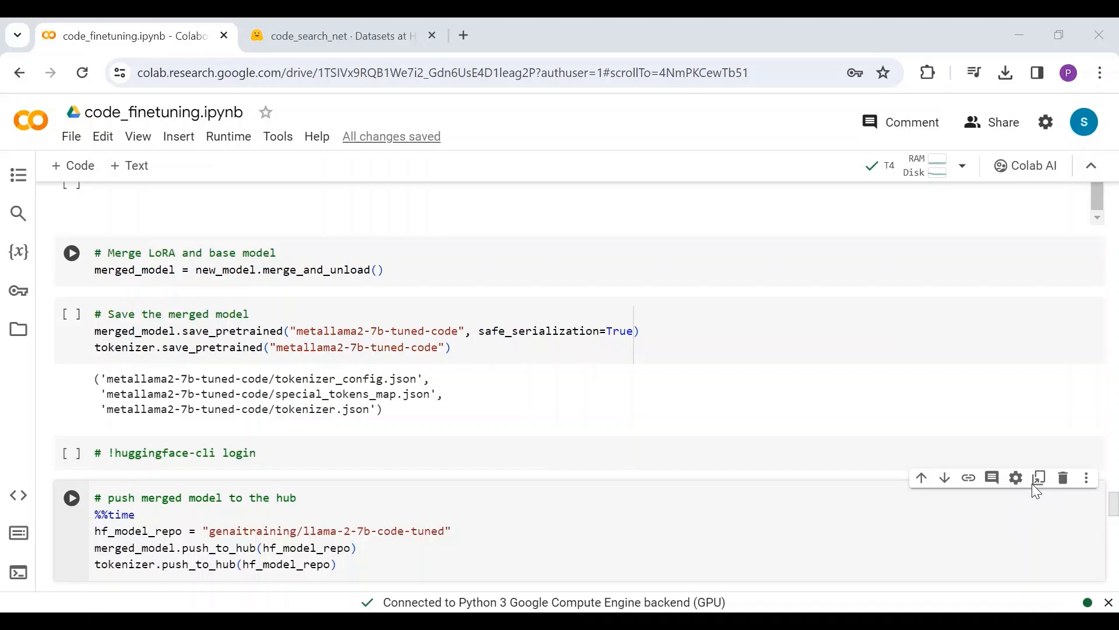